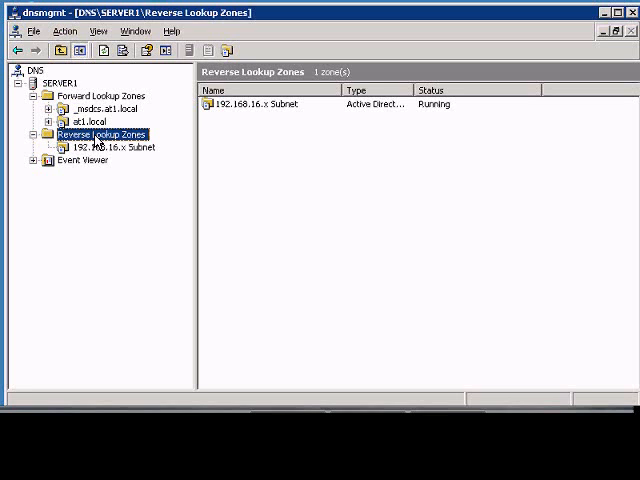
# - Start the New Zone Wizard from Reverse Lookup Zones for a primary AD-stored zone
pyautogui.rightClick(104, 134)
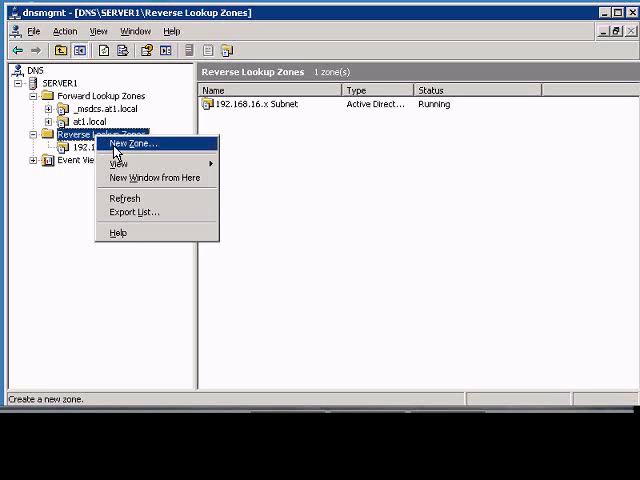
pyautogui.click(144, 144)
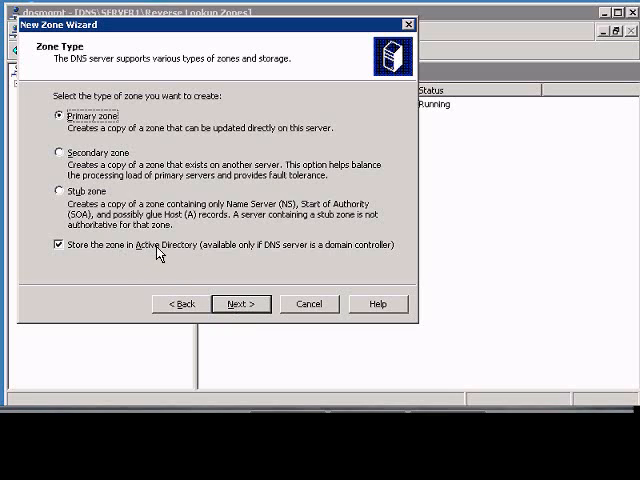
# - Accept the primary AD-integrated zone type, replicating to all DNS servers in at1.local
pyautogui.click(240, 304)
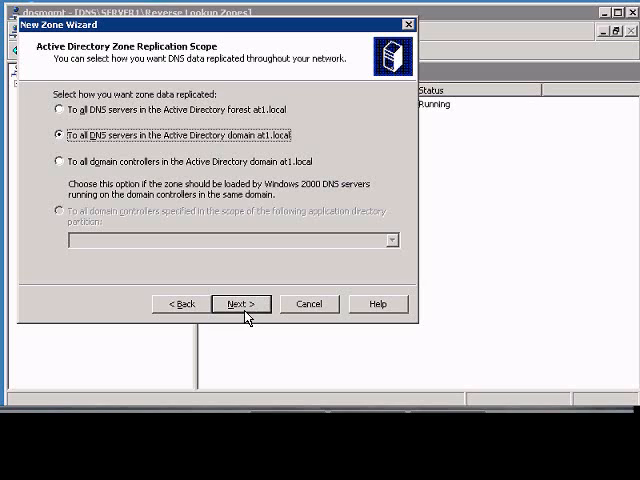
# - Create the reverse zone for network ID 192.168.2 with secure-only dynamic updates and finish the wizard
pyautogui.click(240, 304)
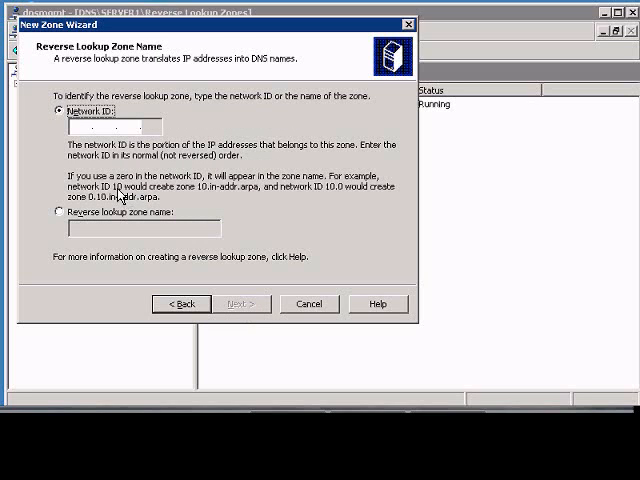
pyautogui.moveTo(240, 152)
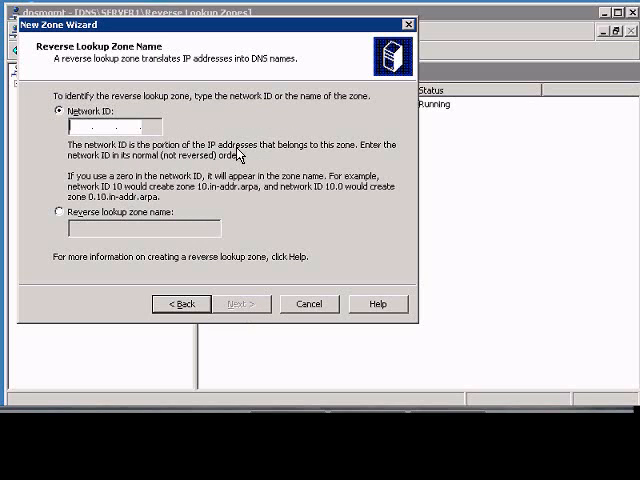
pyautogui.write('192.168.2.')
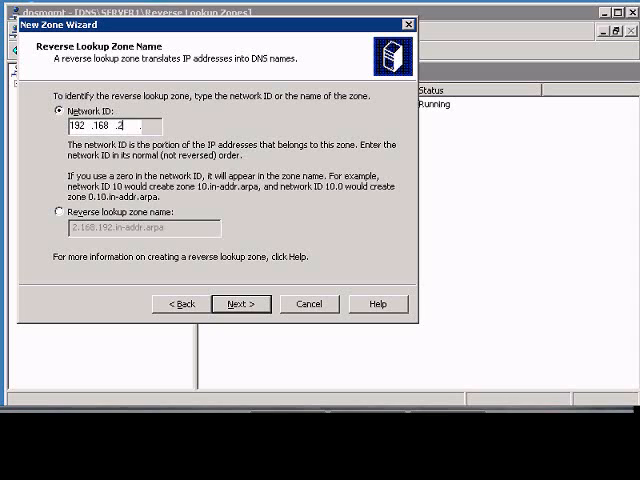
pyautogui.click(240, 304)
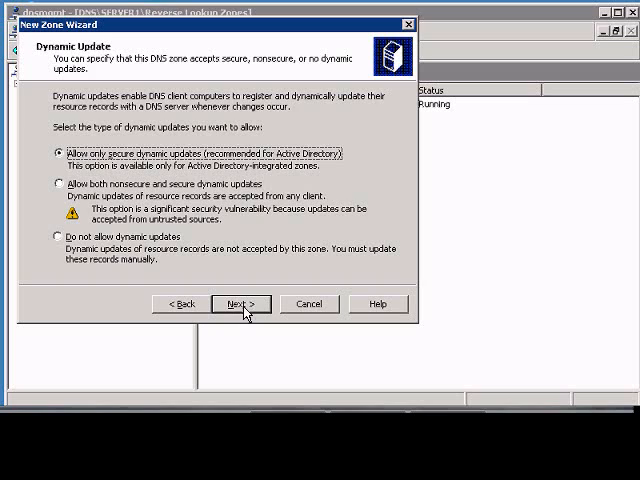
pyautogui.click(240, 304)
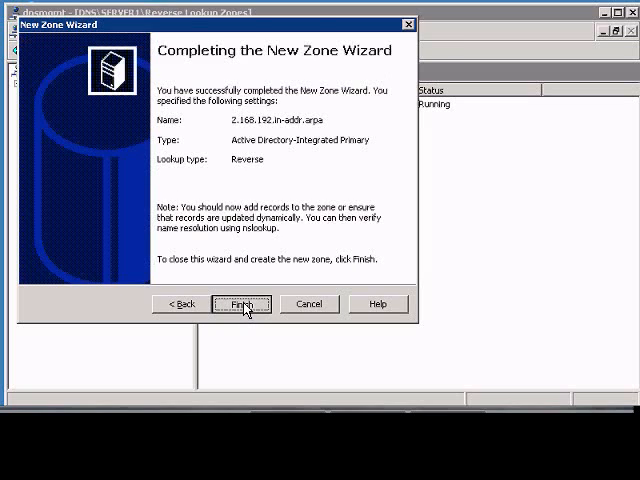
pyautogui.click(242, 304)
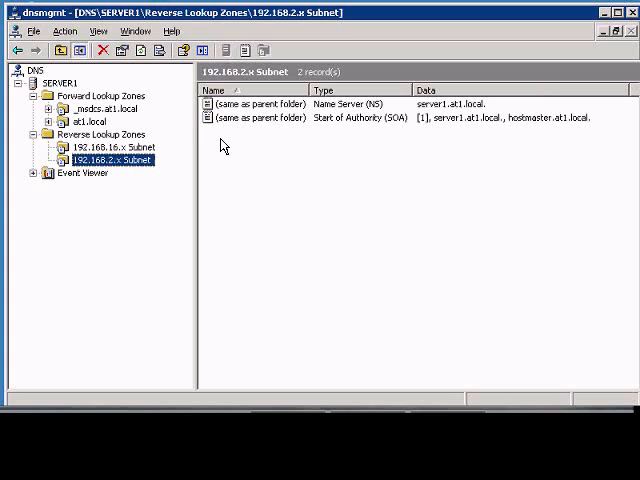
# - Select the Start of Authority record of the new 192.168.2.x Subnet zone
pyautogui.click(350, 116)
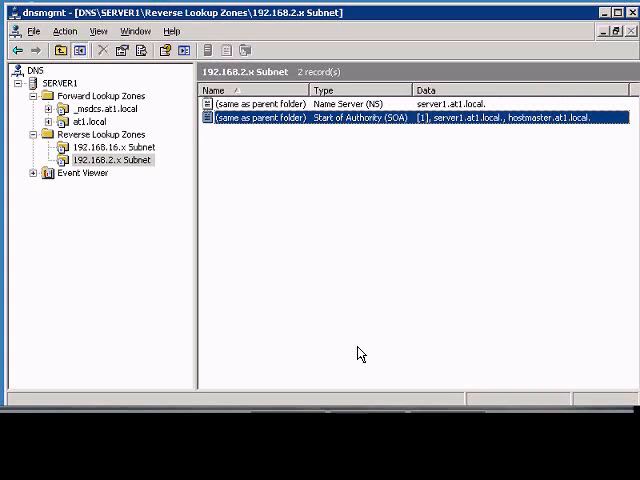